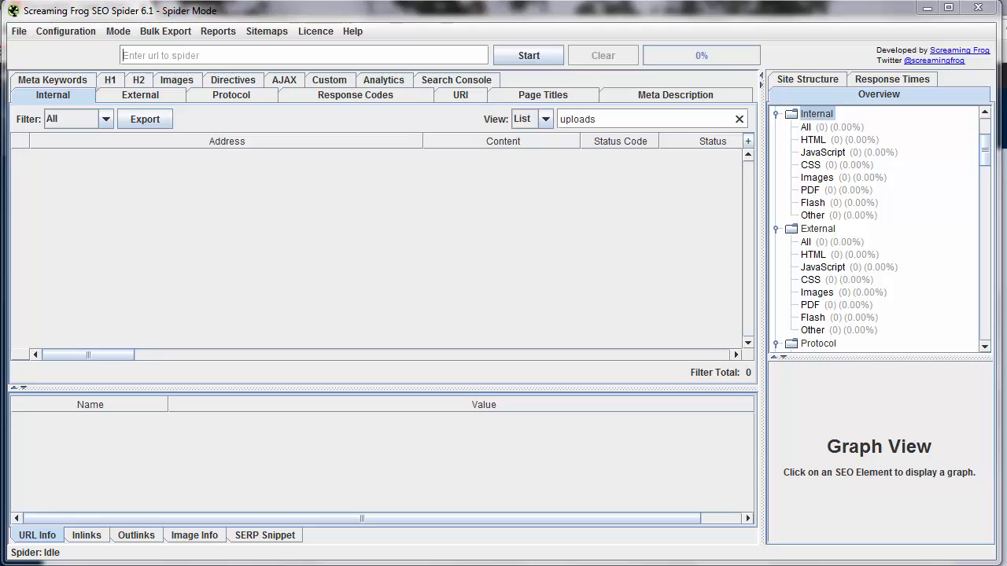
pyautogui.moveTo(213, 41)
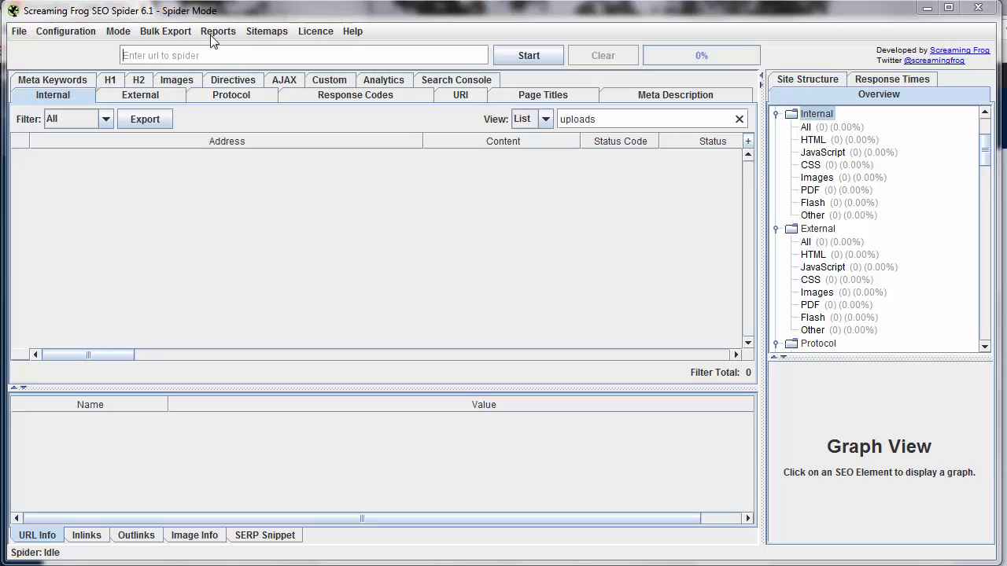
# Browse the File, Configuration, Mode, Bulk Export, Reports and Licence menus
pyautogui.click(19, 30)
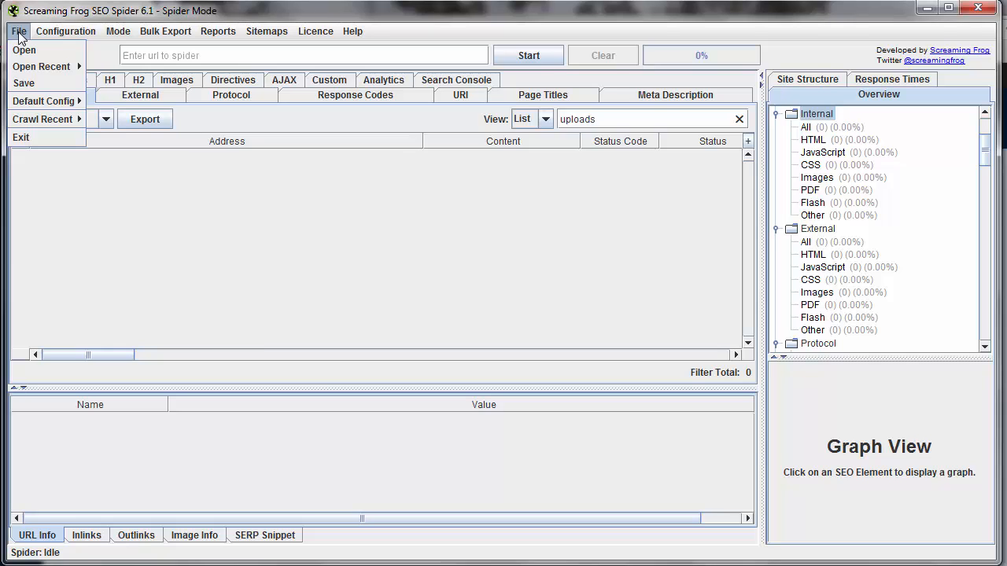
pyautogui.moveTo(24, 83)
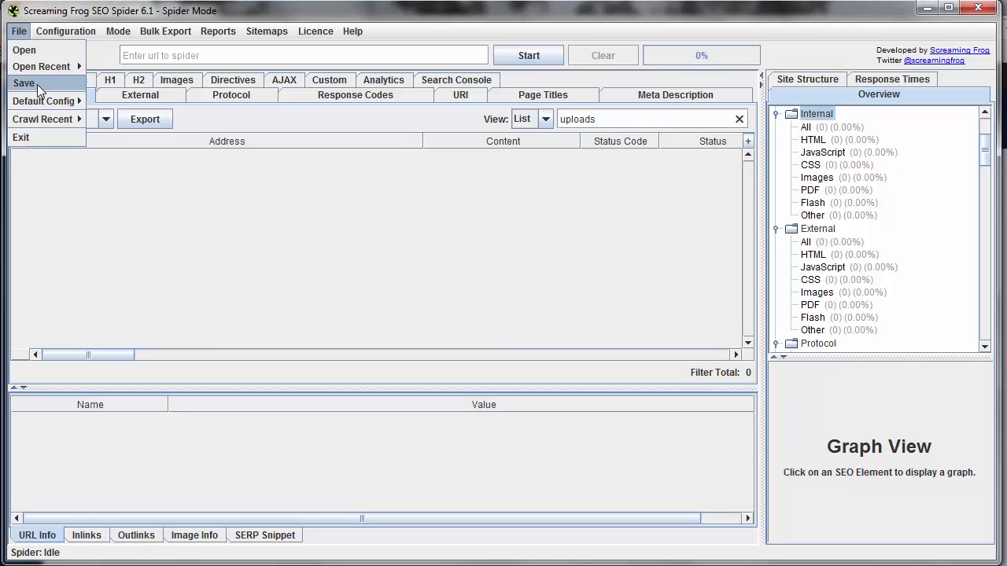
pyautogui.click(65, 31)
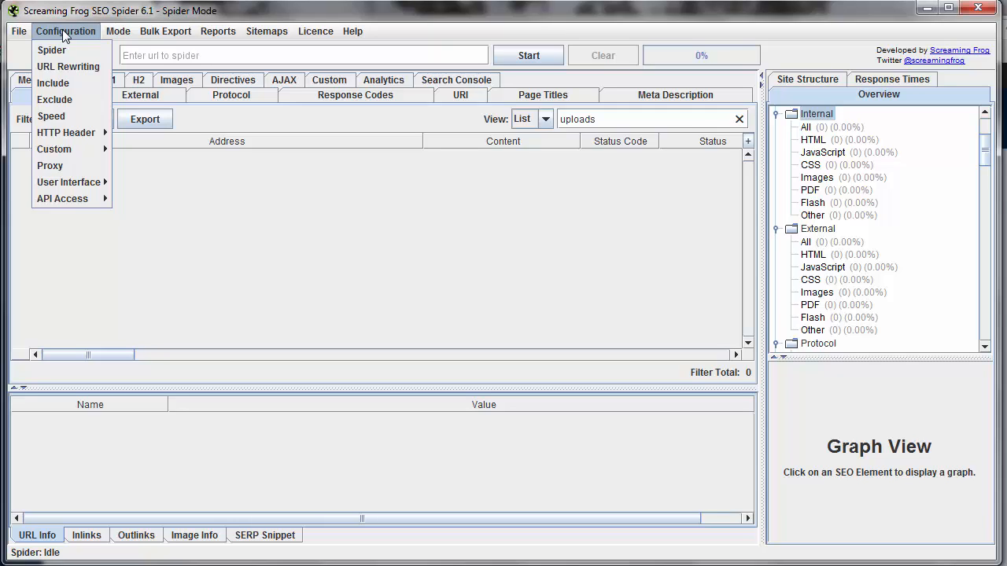
pyautogui.click(117, 31)
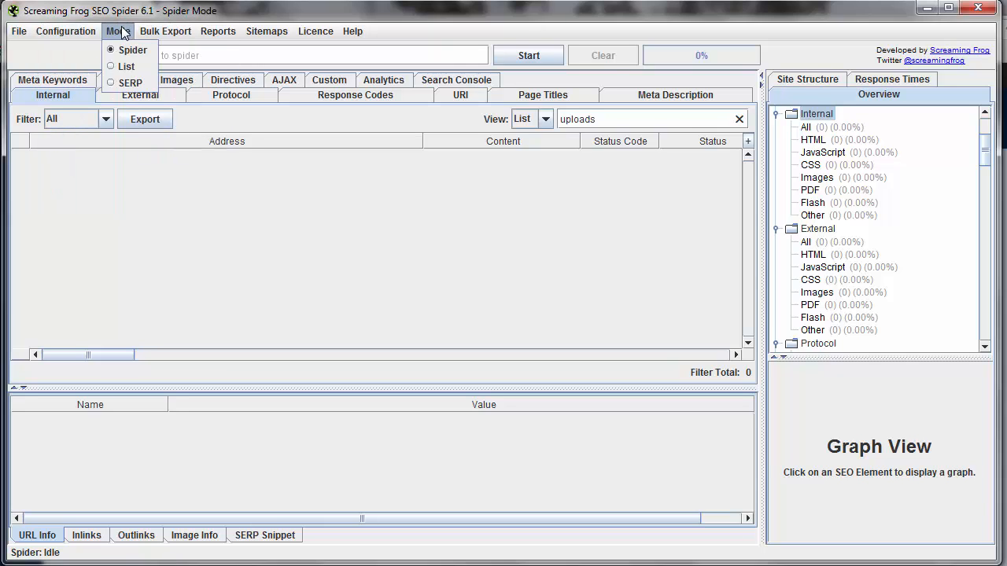
pyautogui.click(165, 30)
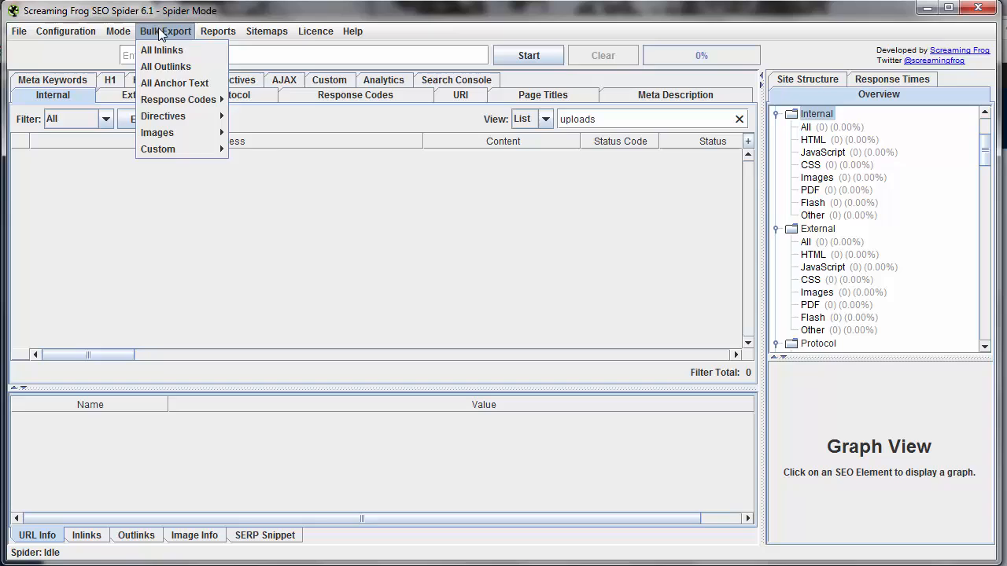
pyautogui.click(218, 30)
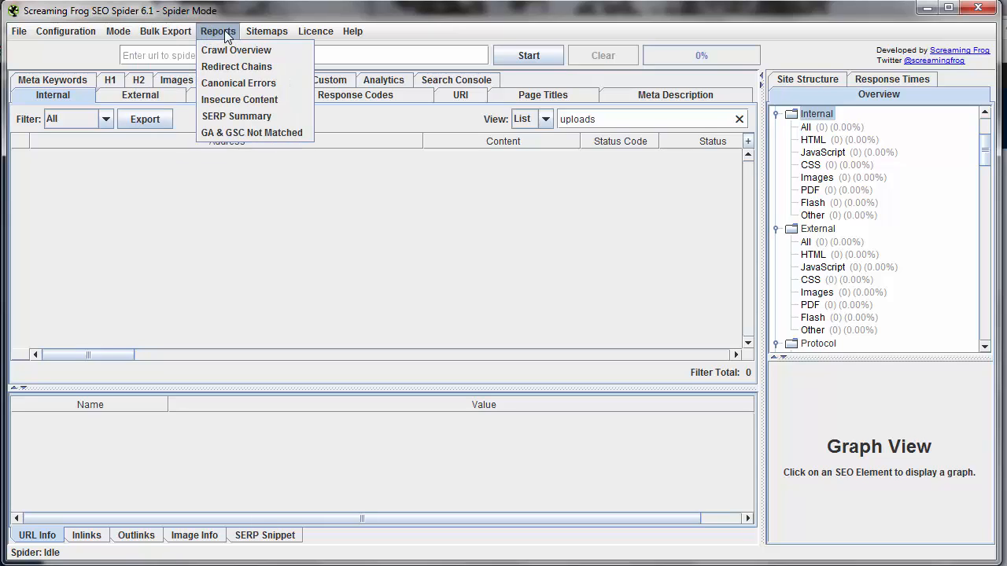
pyautogui.click(315, 31)
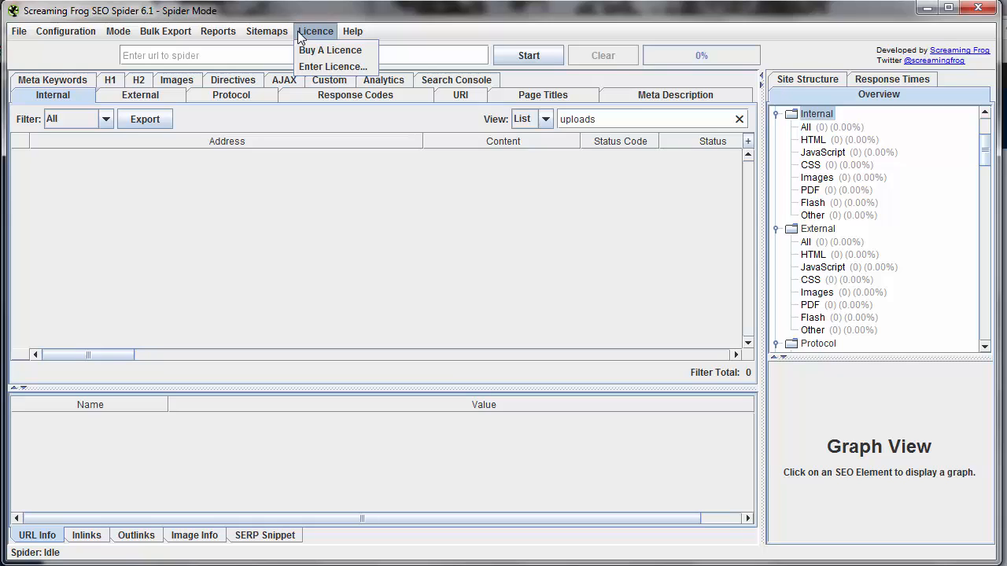
pyautogui.click(352, 30)
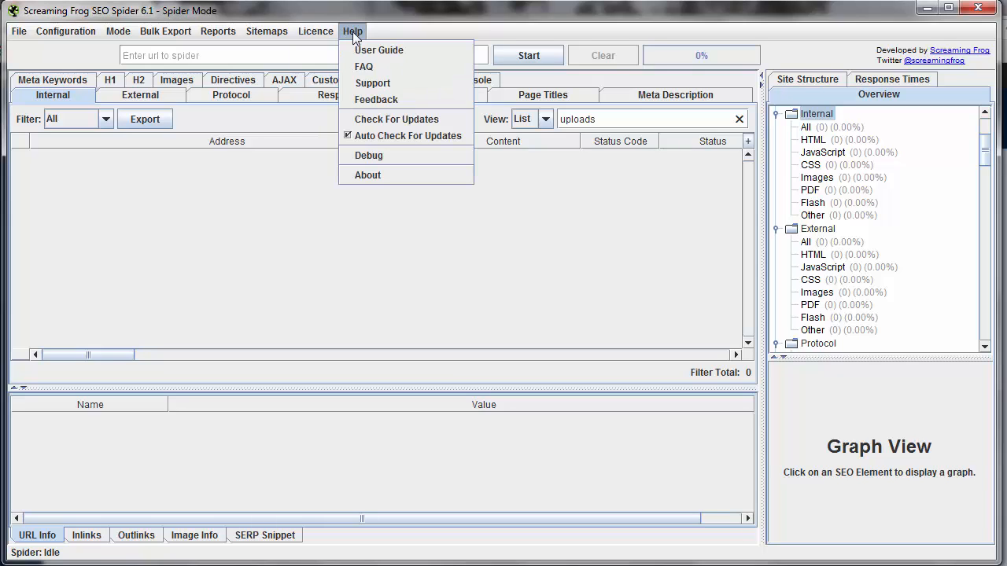
pyautogui.click(303, 55)
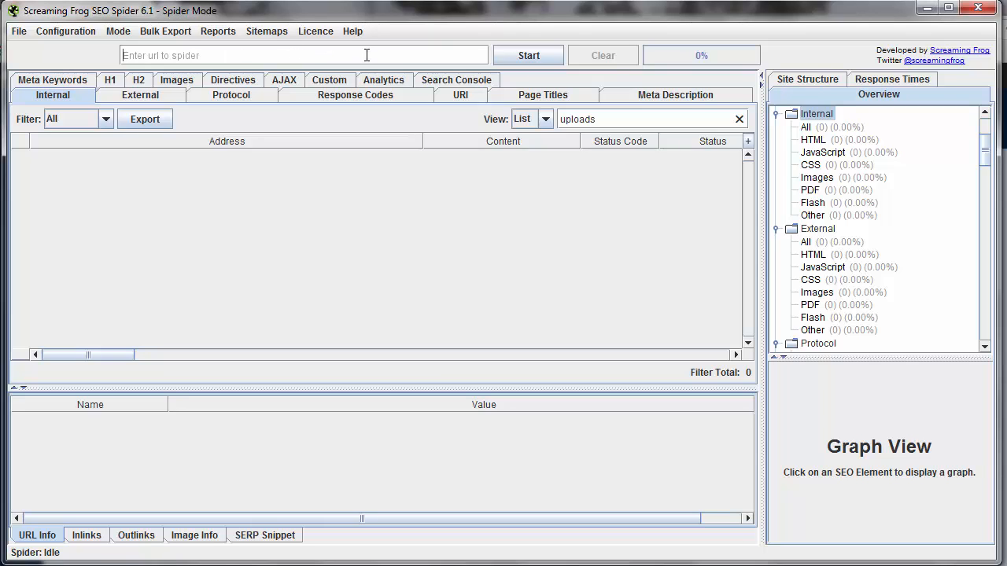
pyautogui.write('http://www.webgumption.com')
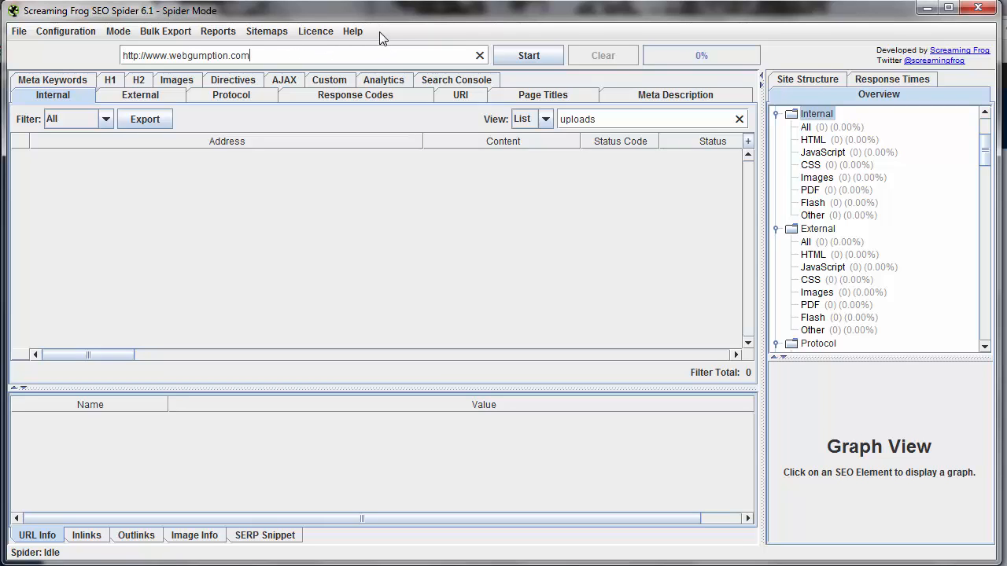
pyautogui.moveTo(291, 56)
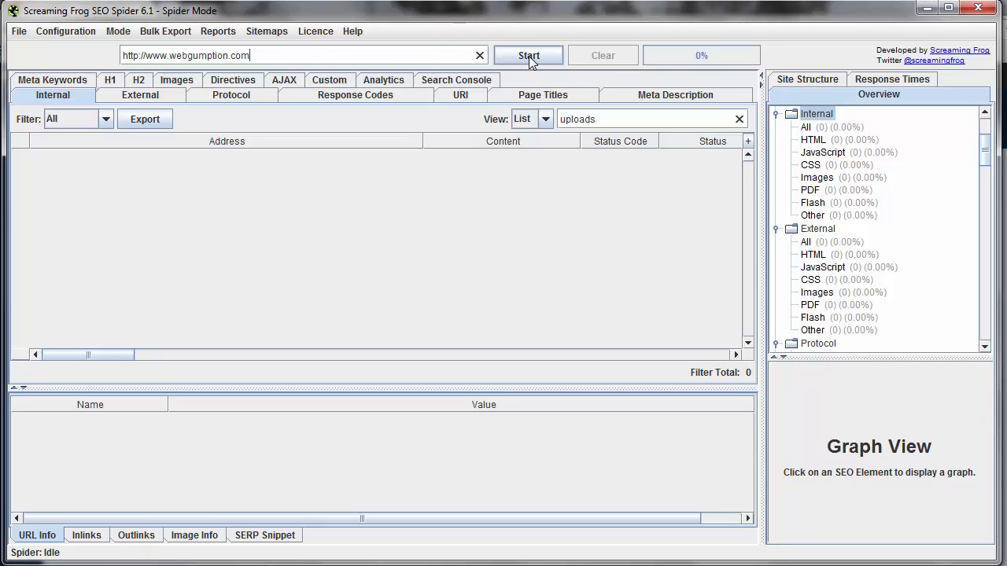
pyautogui.click(528, 55)
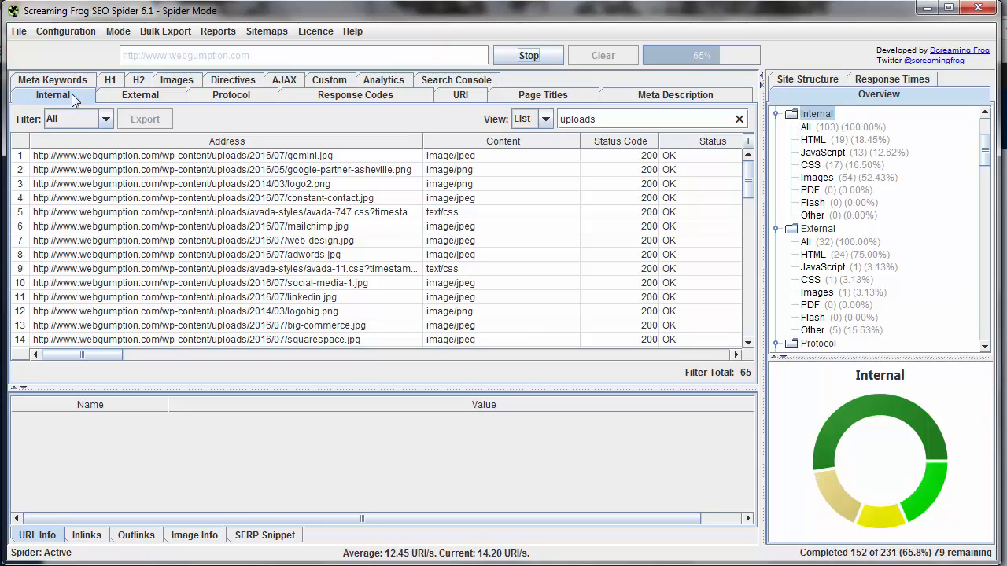
# View the External, H1, Meta Keywords and Protocol reports as the crawl completes
pyautogui.click(140, 95)
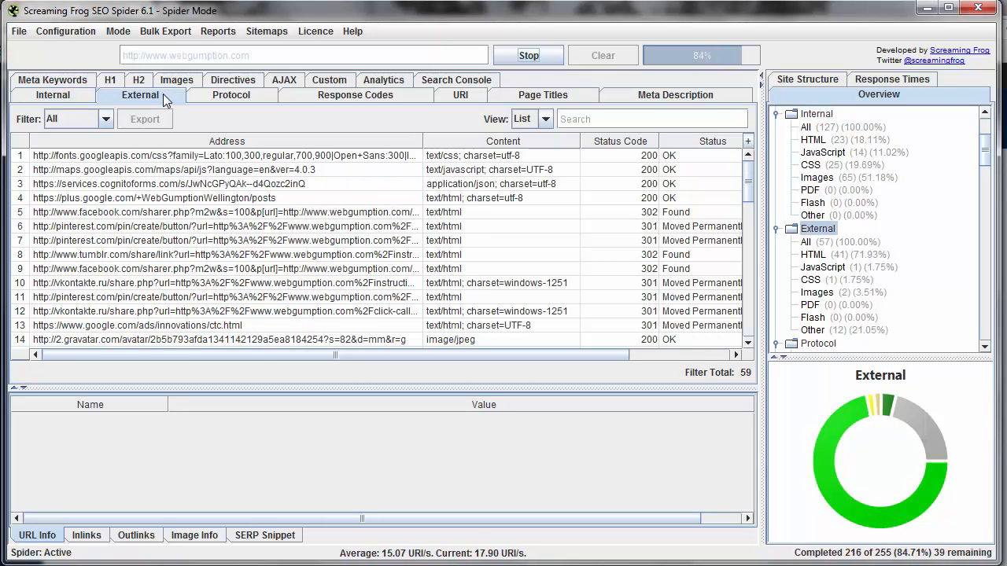
pyautogui.click(110, 79)
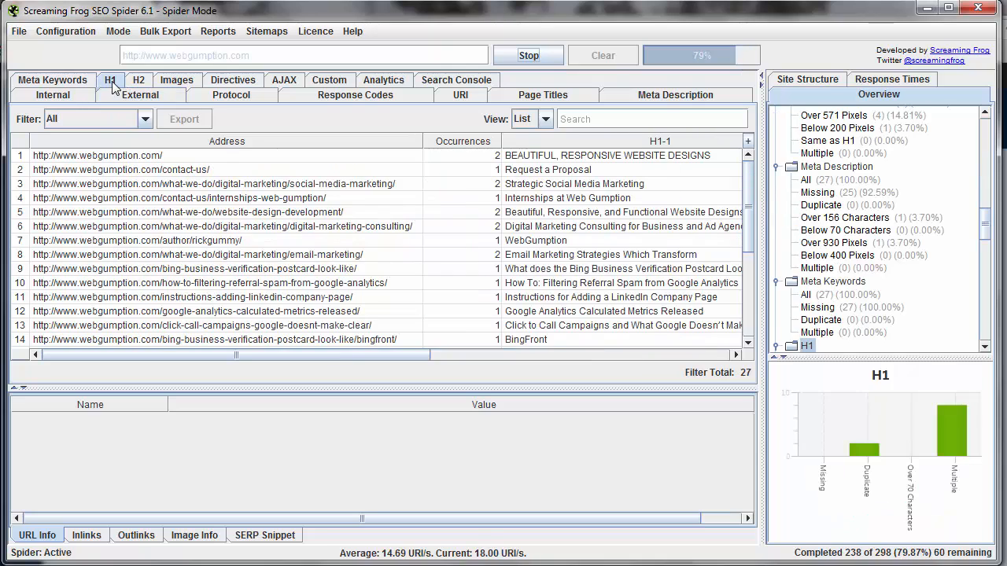
pyautogui.click(52, 80)
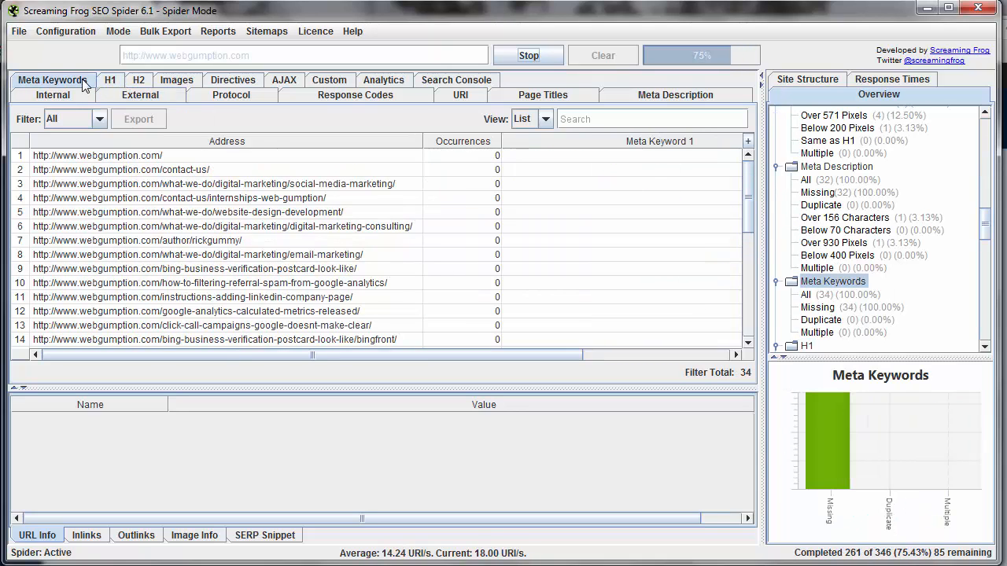
pyautogui.click(231, 94)
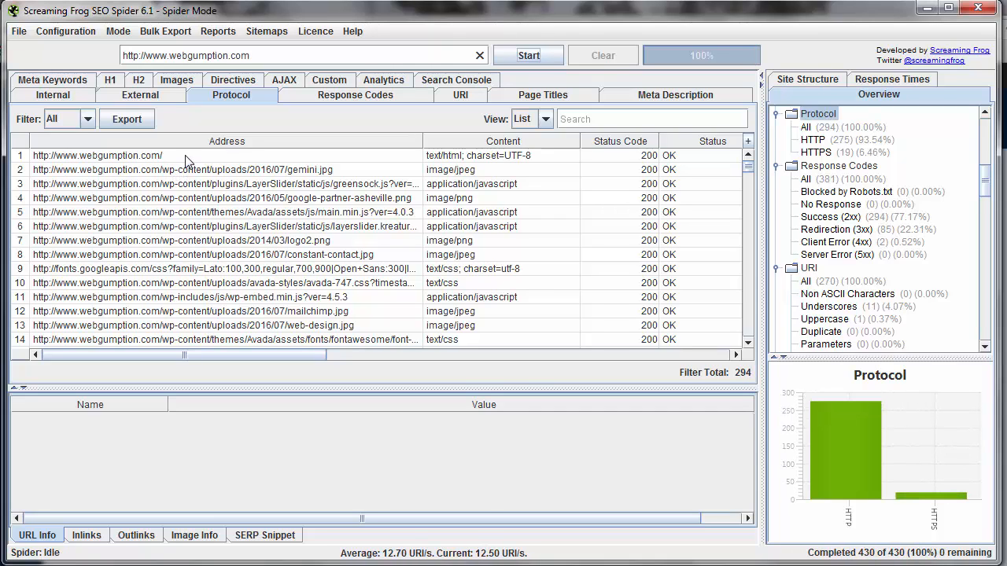
# Select the webgumption.com homepage and show its Inlinks in the lower pane
pyautogui.click(97, 155)
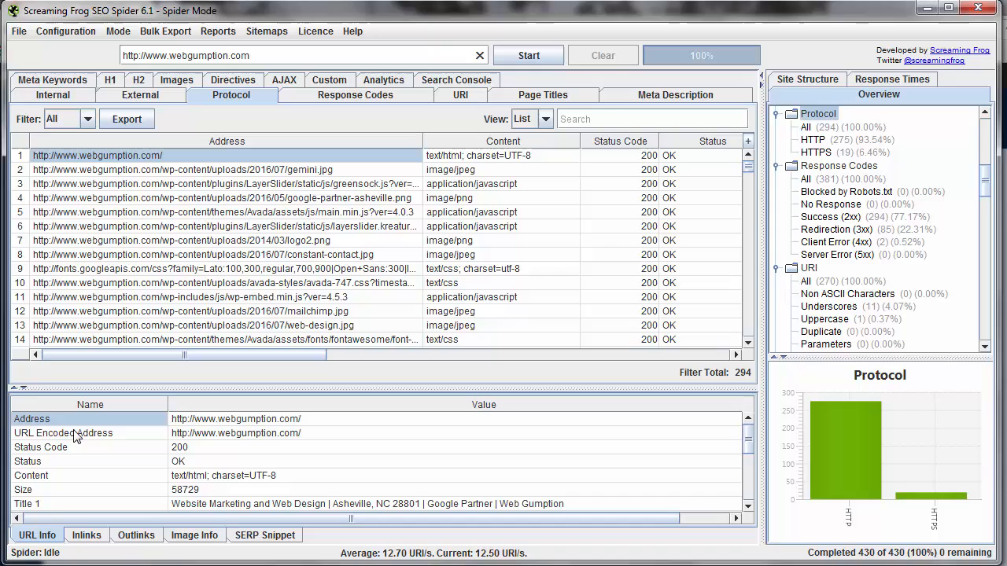
pyautogui.moveTo(77, 451)
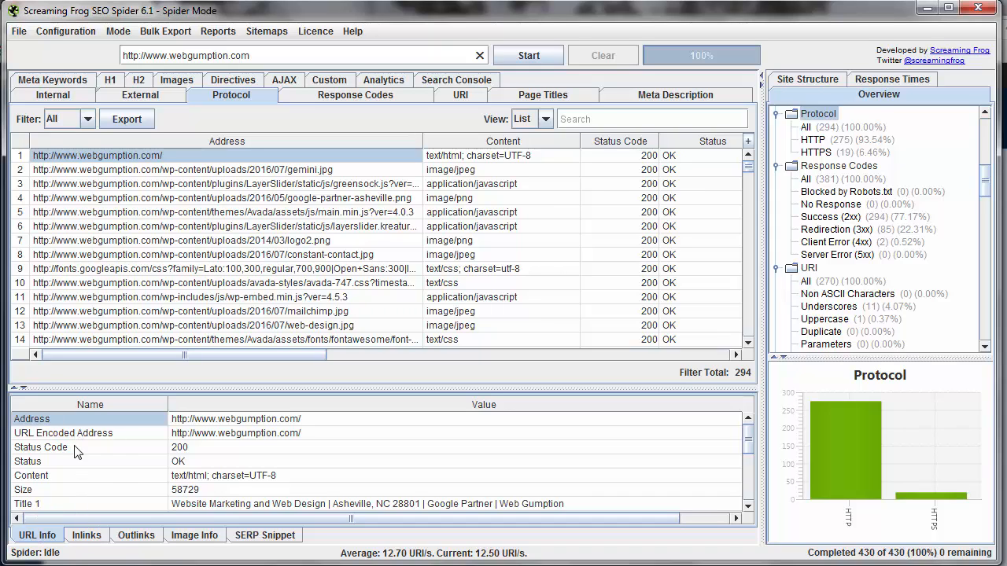
pyautogui.moveTo(64, 456)
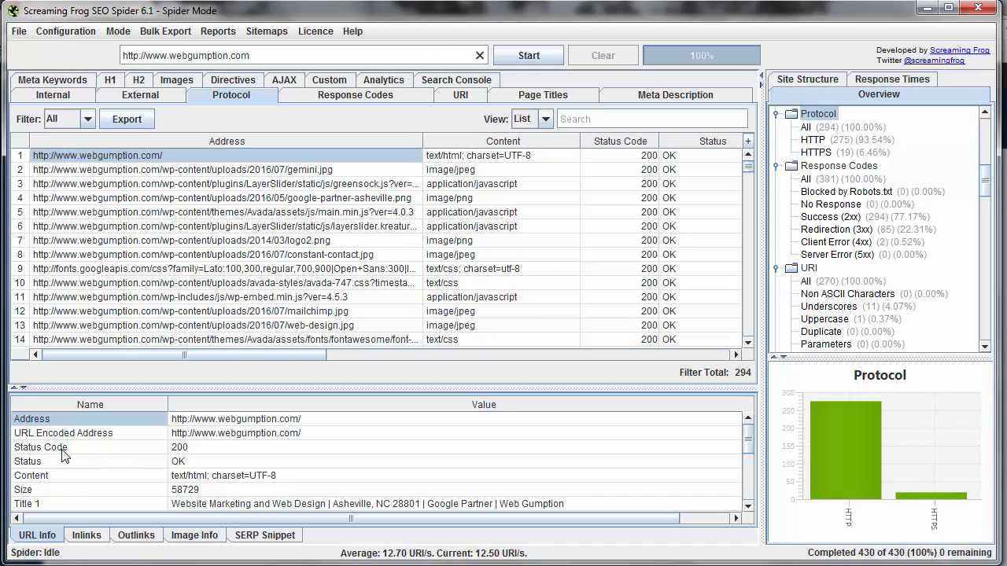
pyautogui.moveTo(662, 451)
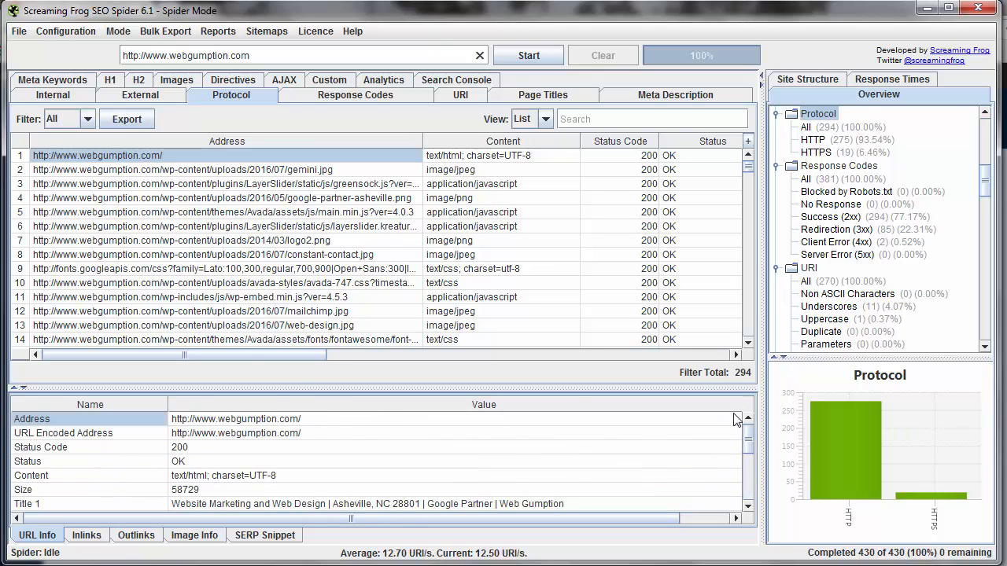
pyautogui.click(86, 535)
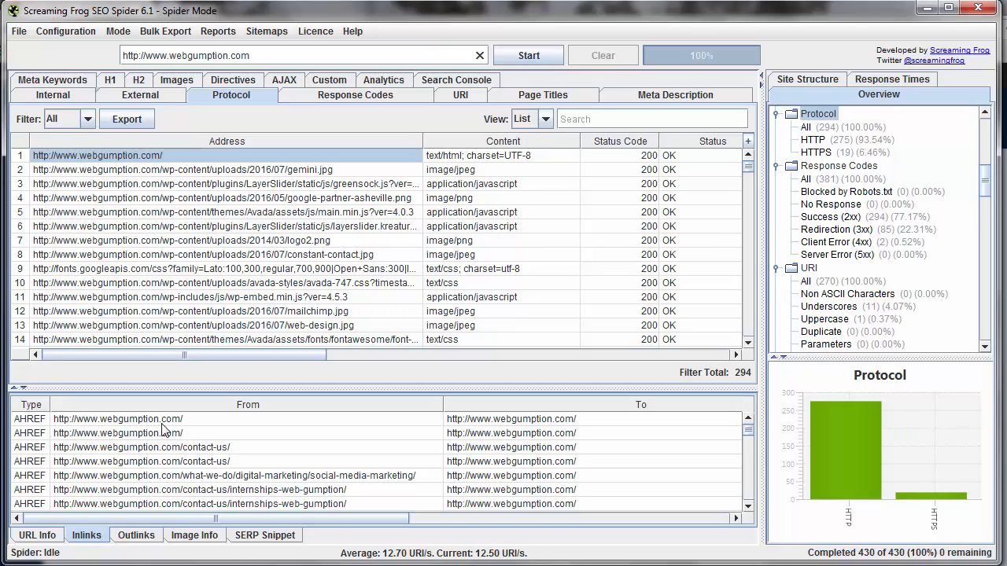
# Cycle the homepage's Outlinks, Image Info and SERP Snippet panes, returning to Inlinks
pyautogui.click(136, 535)
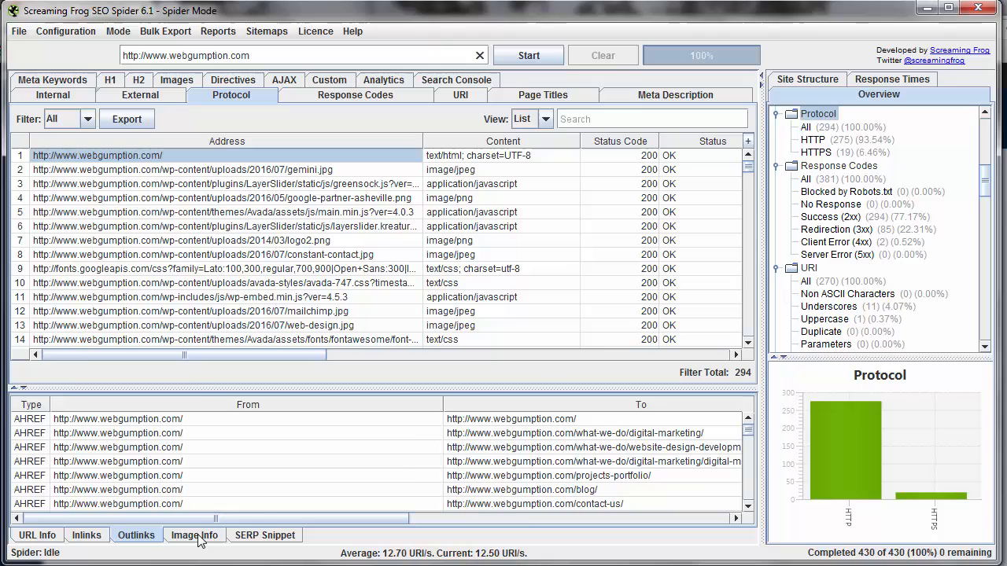
pyautogui.click(193, 535)
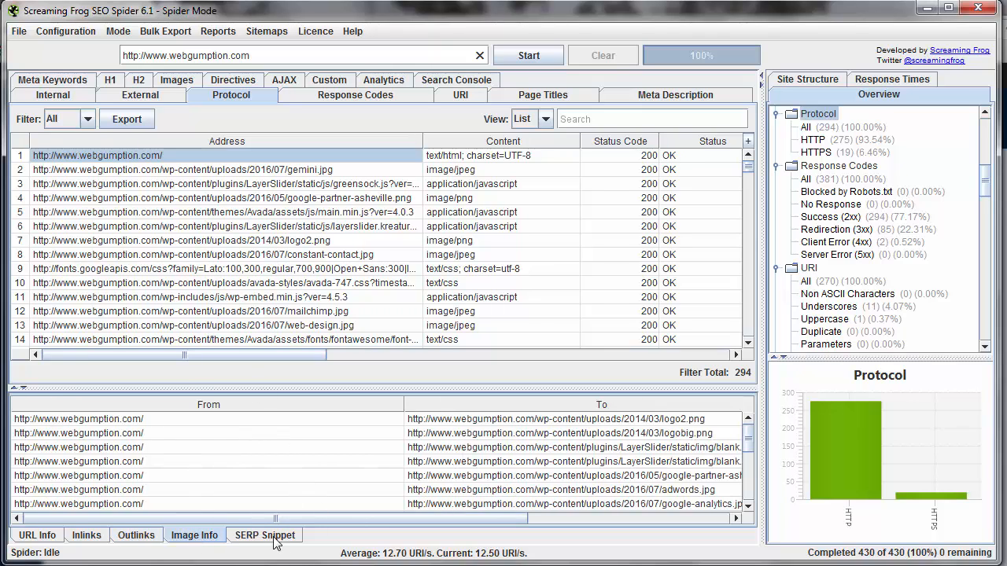
pyautogui.click(264, 535)
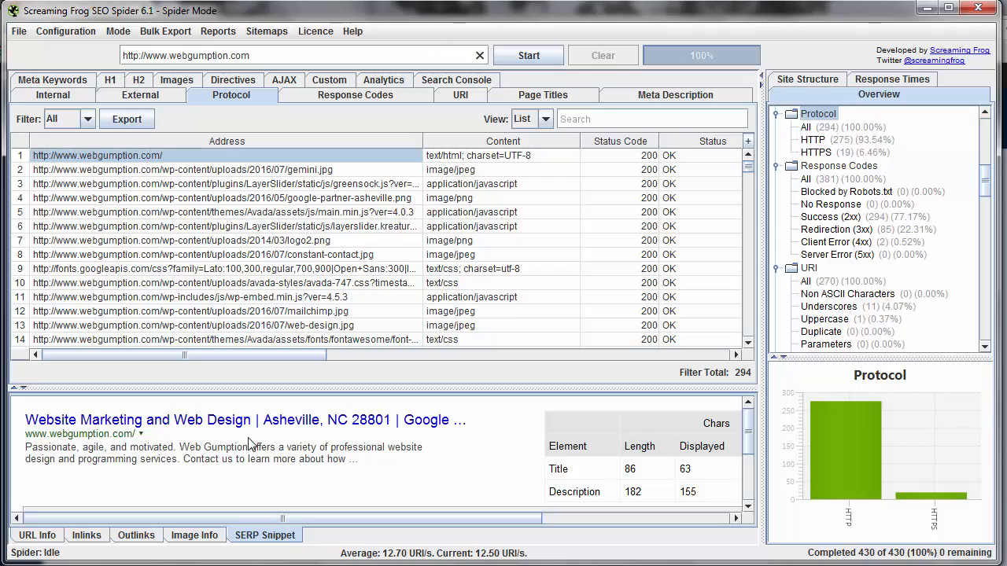
pyautogui.moveTo(195, 428)
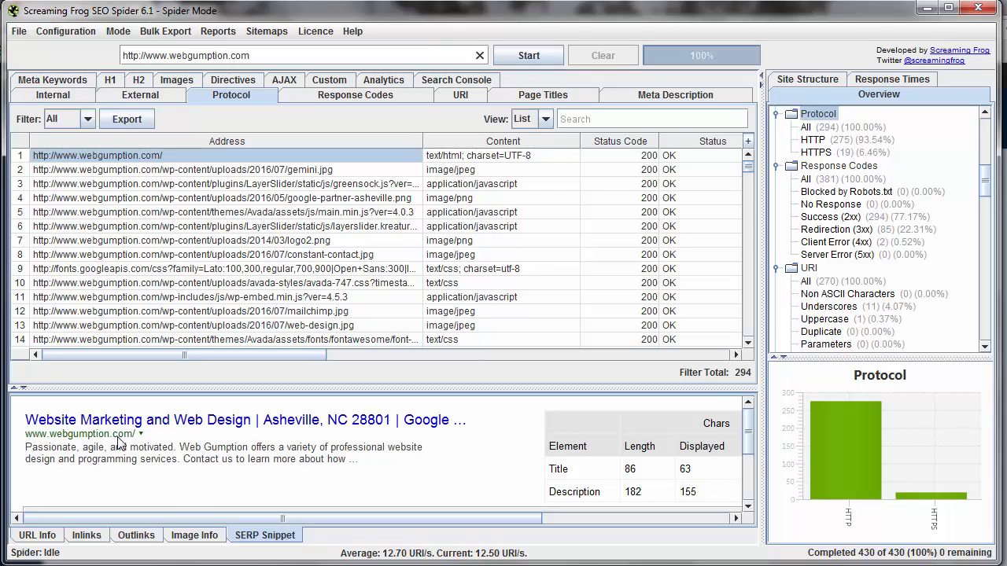
pyautogui.moveTo(144, 543)
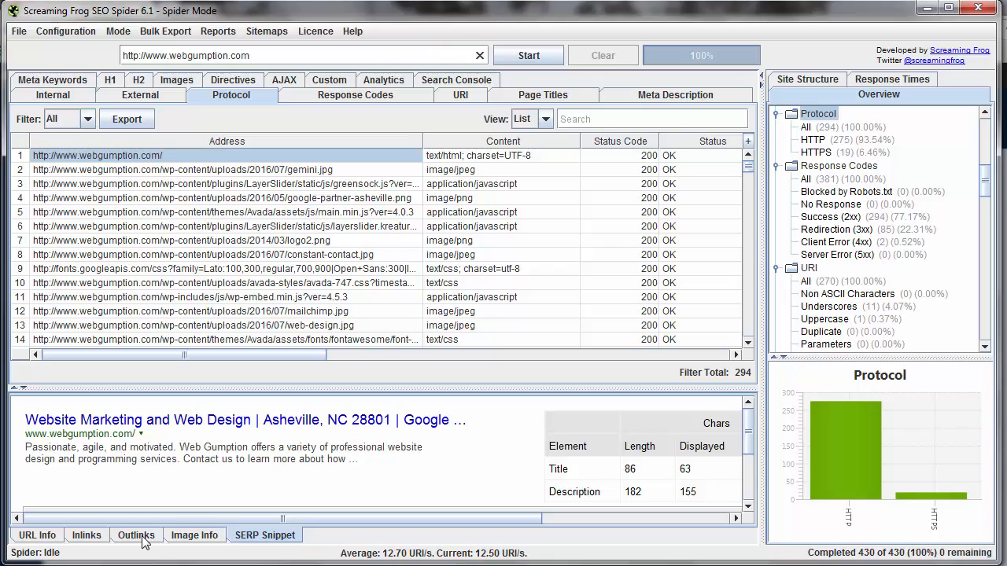
pyautogui.click(86, 535)
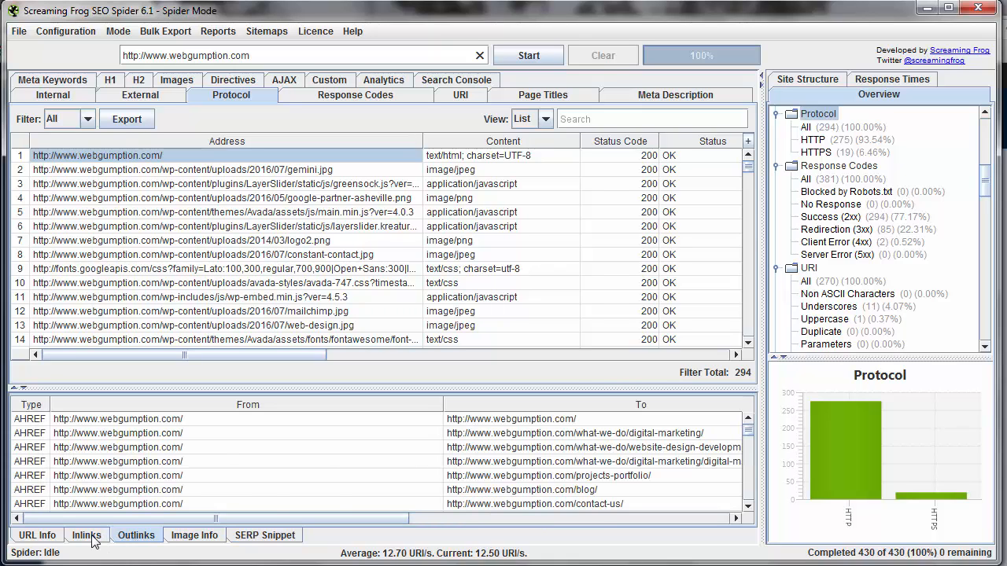
pyautogui.click(87, 534)
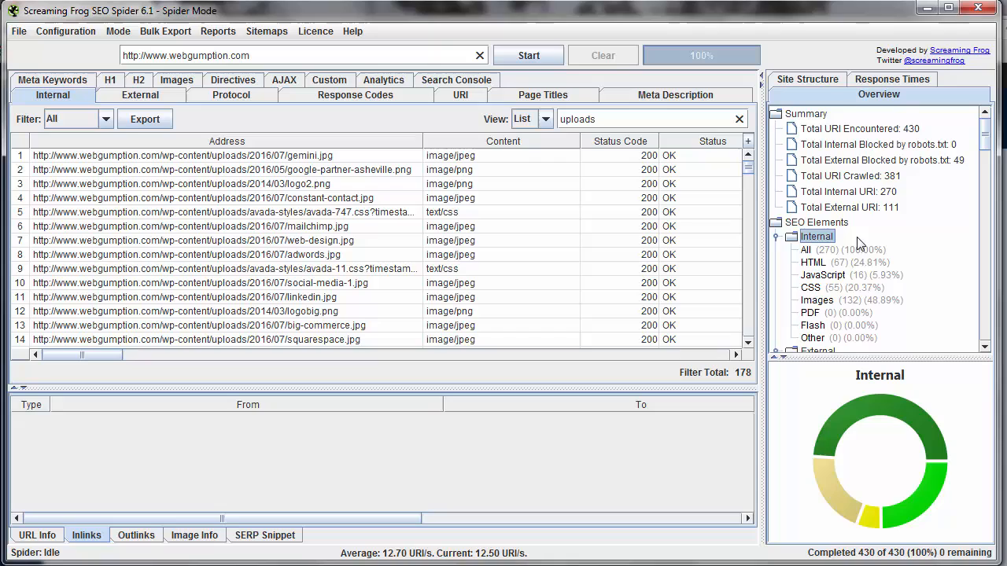
# View the External report, then filter the Internal report to HTML pages
pyautogui.scroll(-3)
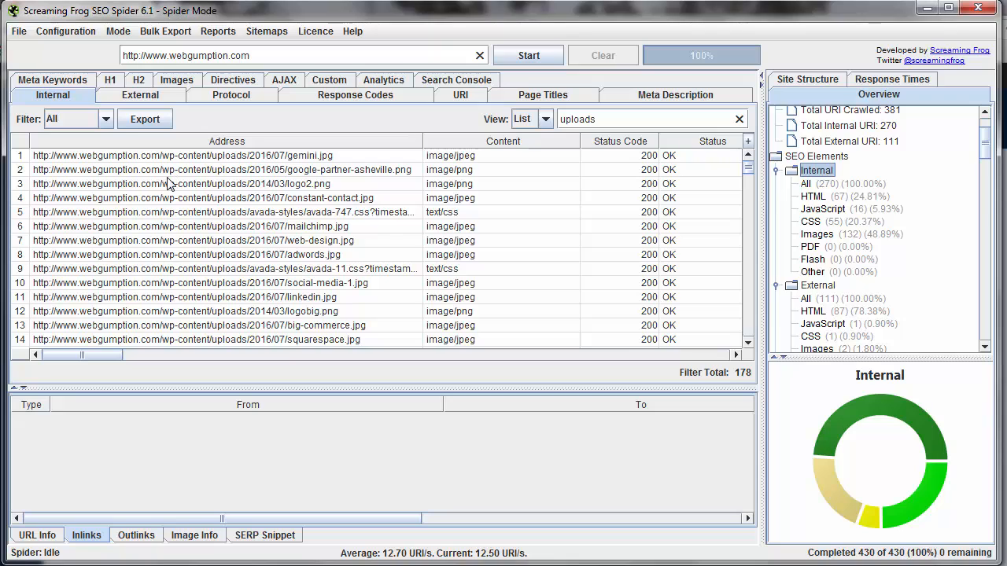
pyautogui.click(140, 94)
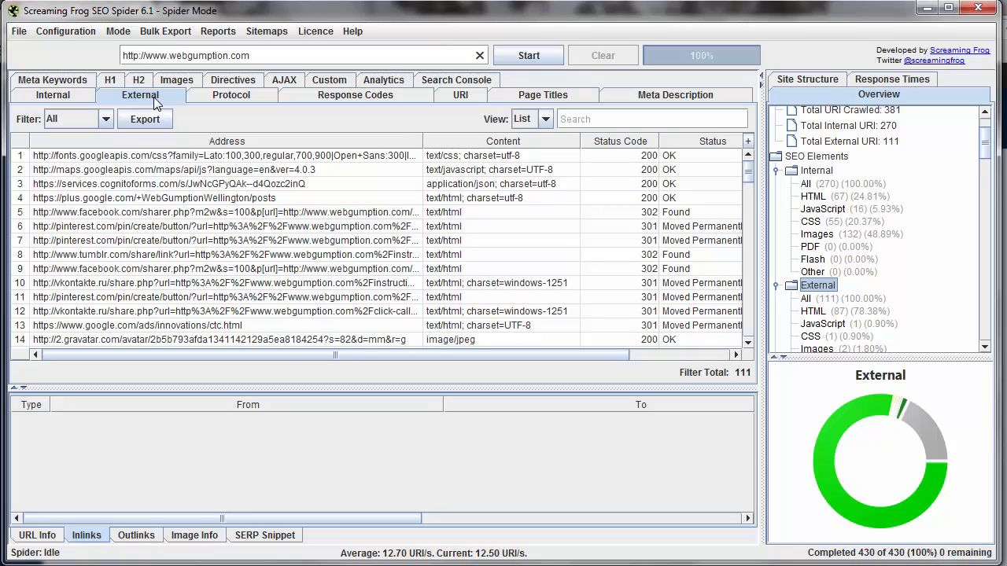
pyautogui.moveTo(811, 187)
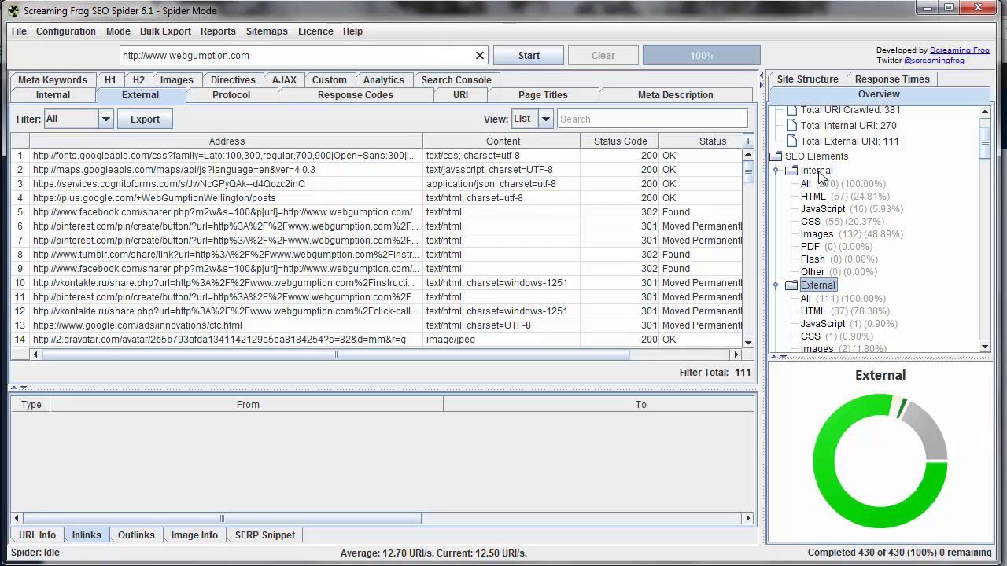
pyautogui.click(814, 196)
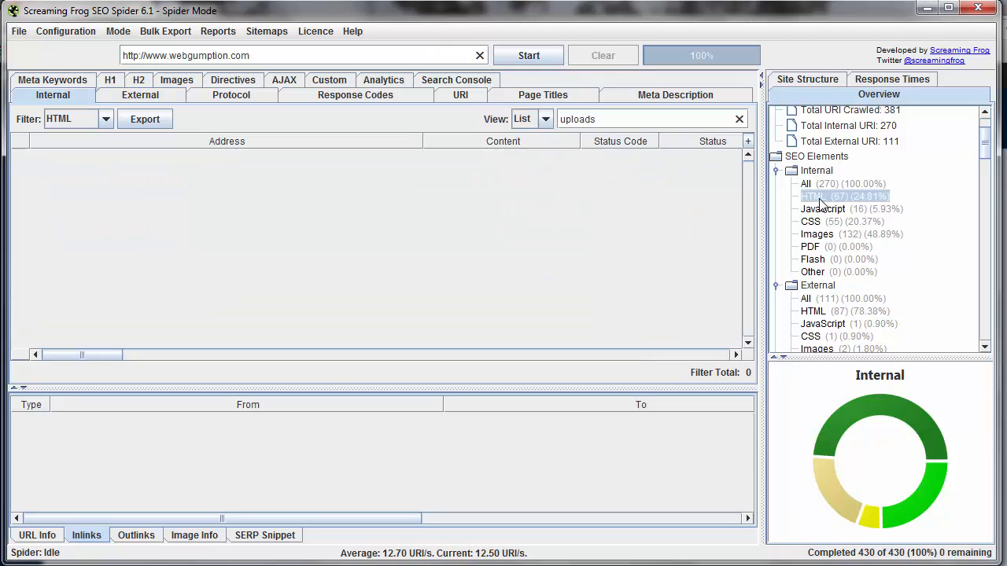
pyautogui.moveTo(830, 216)
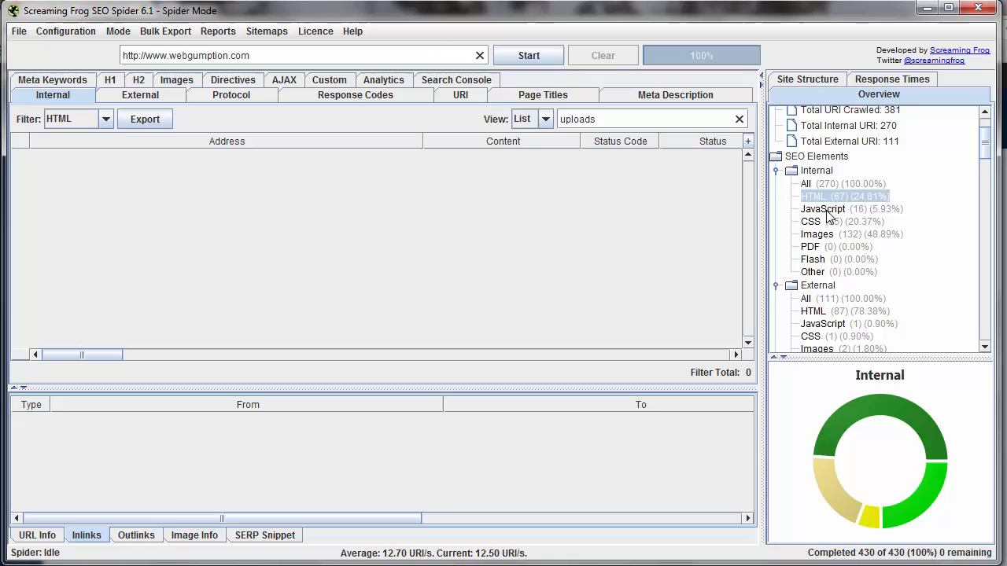
# Switch the Internal filter through JavaScript and CSS to Images, showing 131 upload images
pyautogui.click(822, 208)
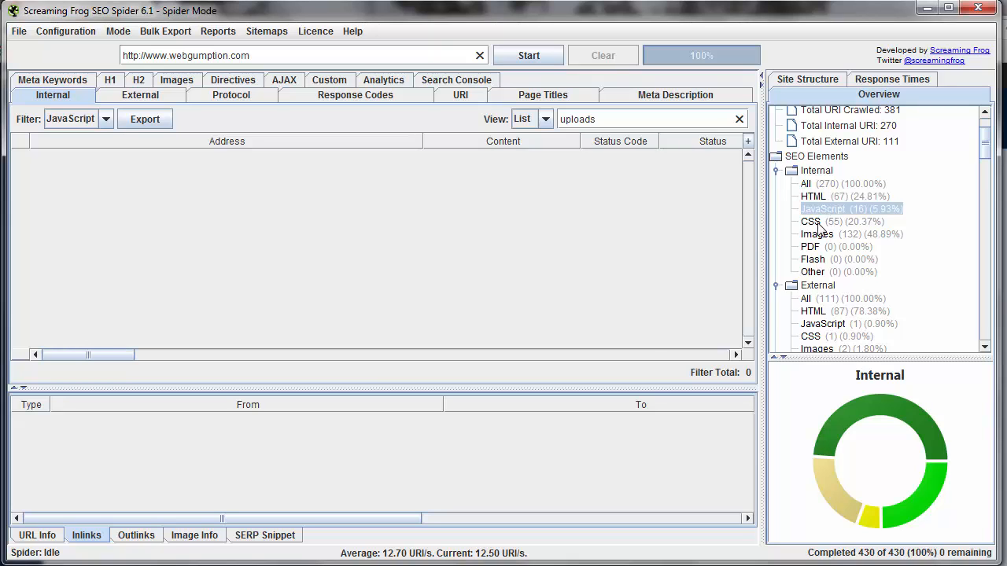
pyautogui.click(810, 221)
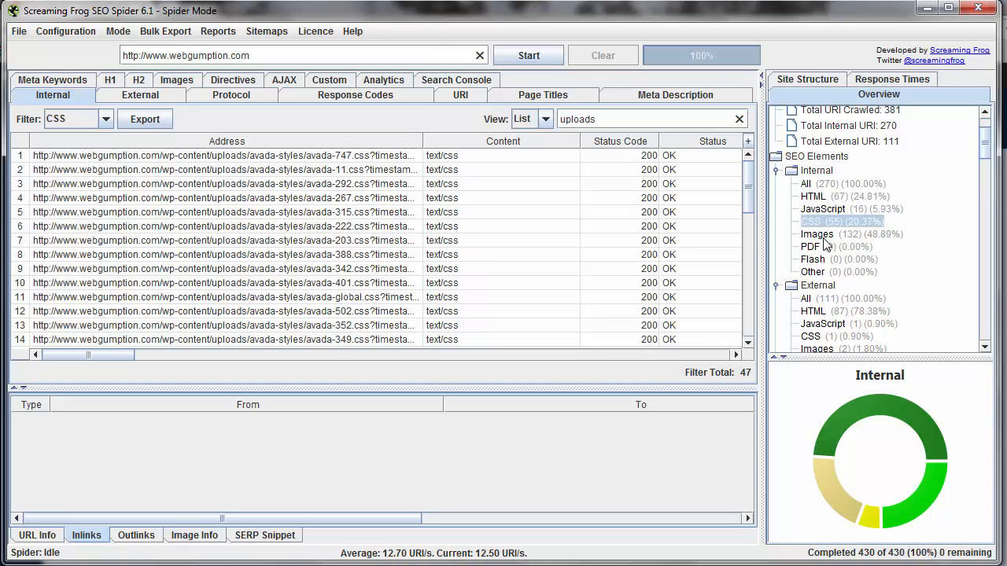
pyautogui.click(817, 233)
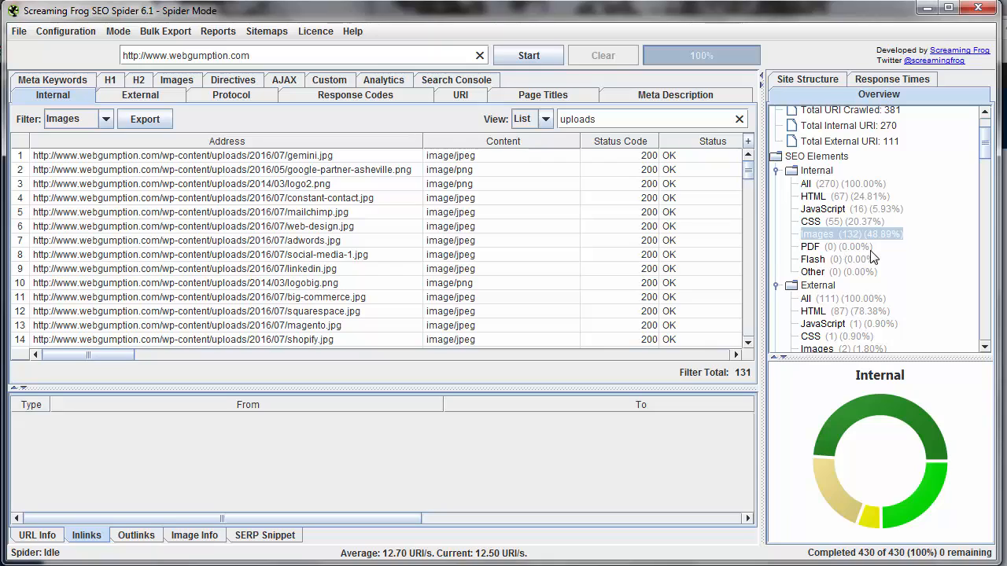
pyautogui.moveTo(810, 230)
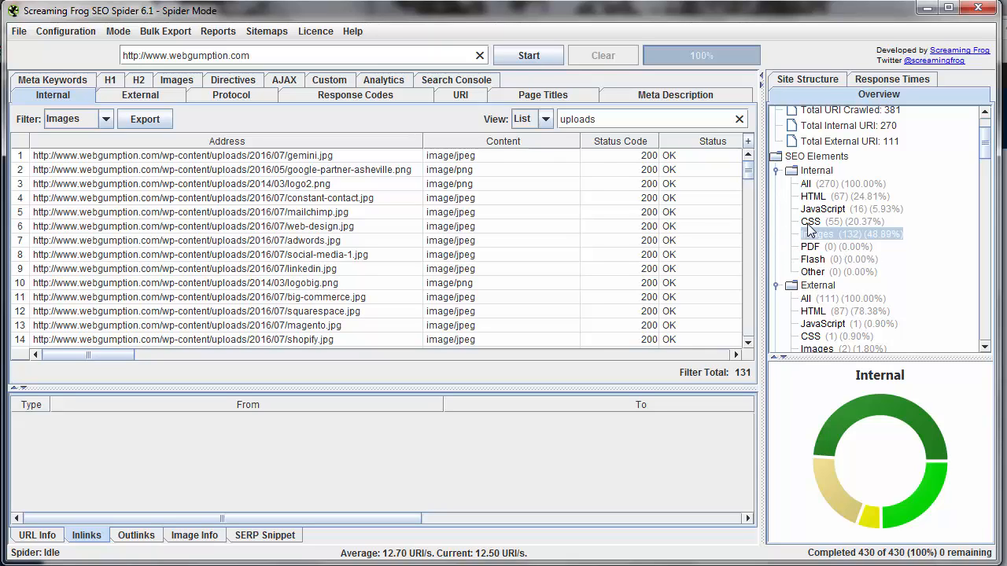